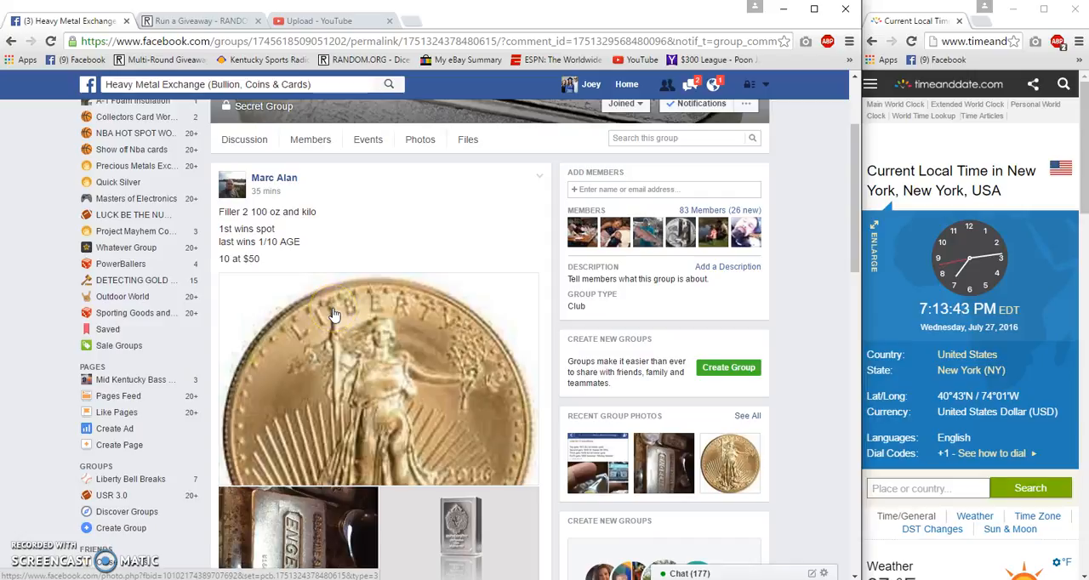
Scroll the filler post down to the setup and Live comments at the thread's bottom.
scroll("down", 3)
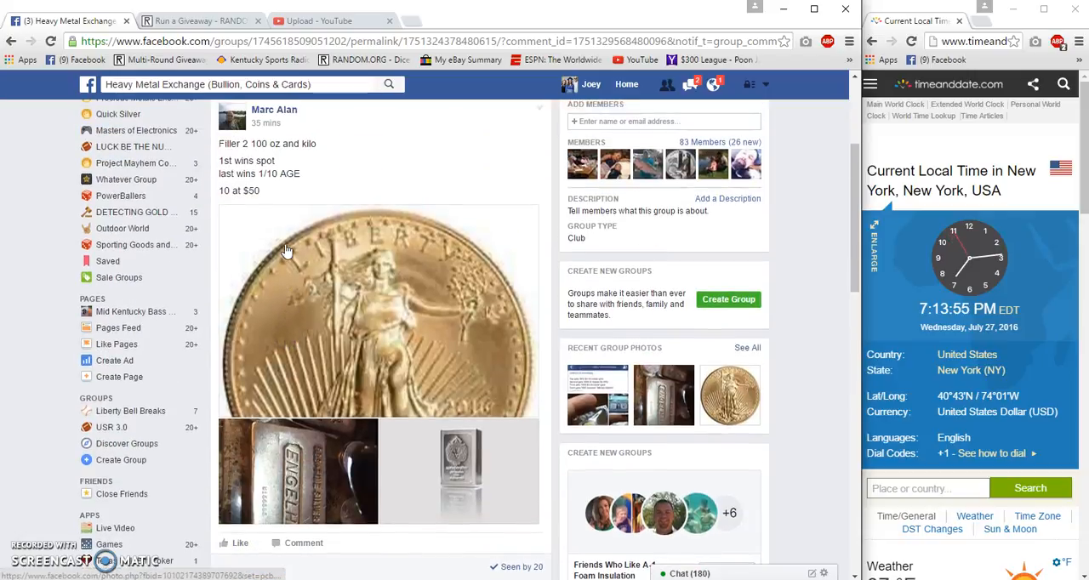
scroll("down", 3)
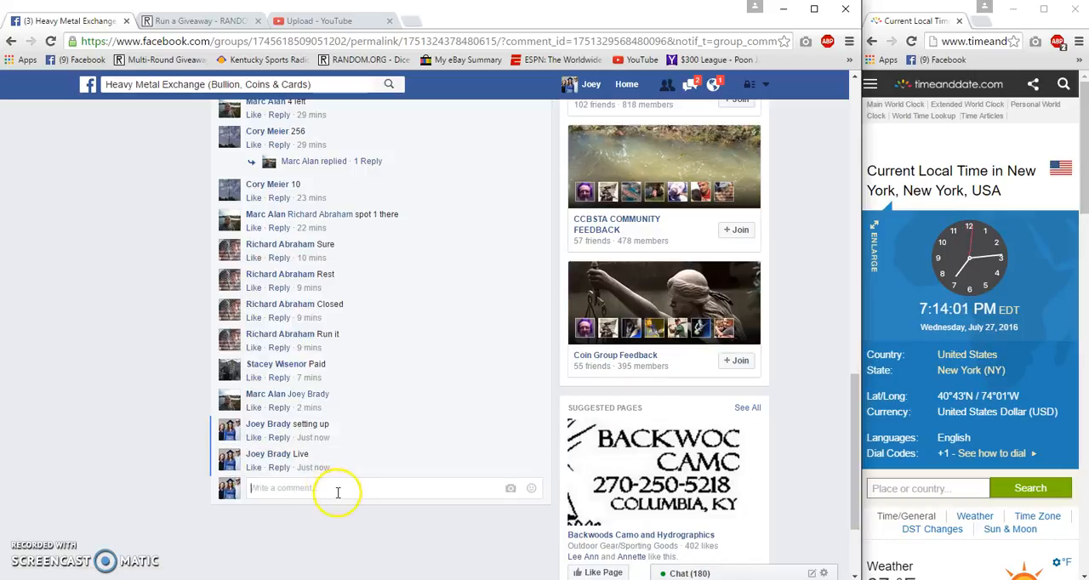
Roll 2d6 for the 'Marc Alan Filler 2' round count, rerolling once, and accept 6 rounds.
left_click(201, 21)
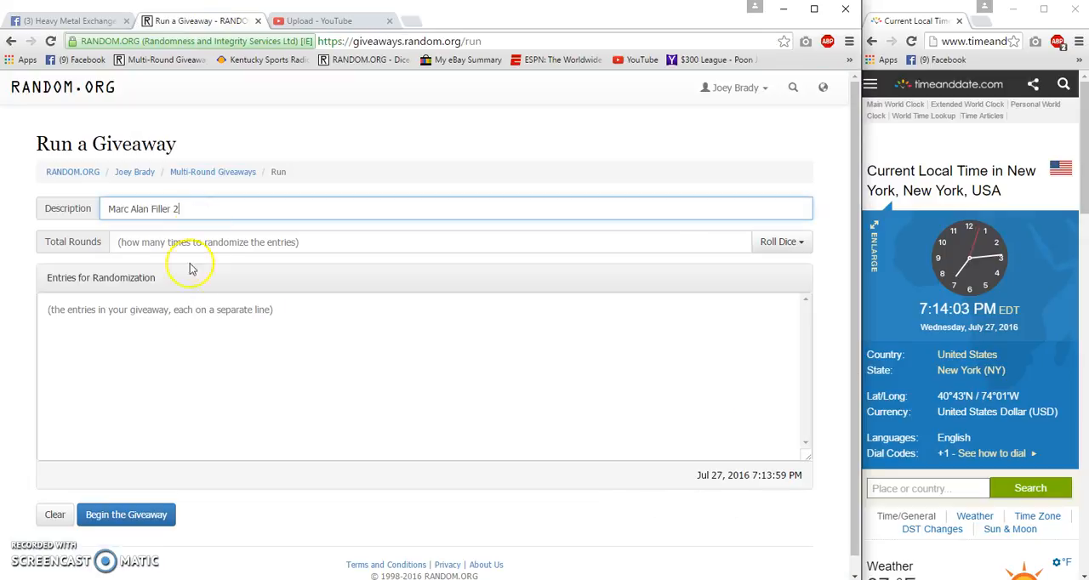
left_click(779, 241)
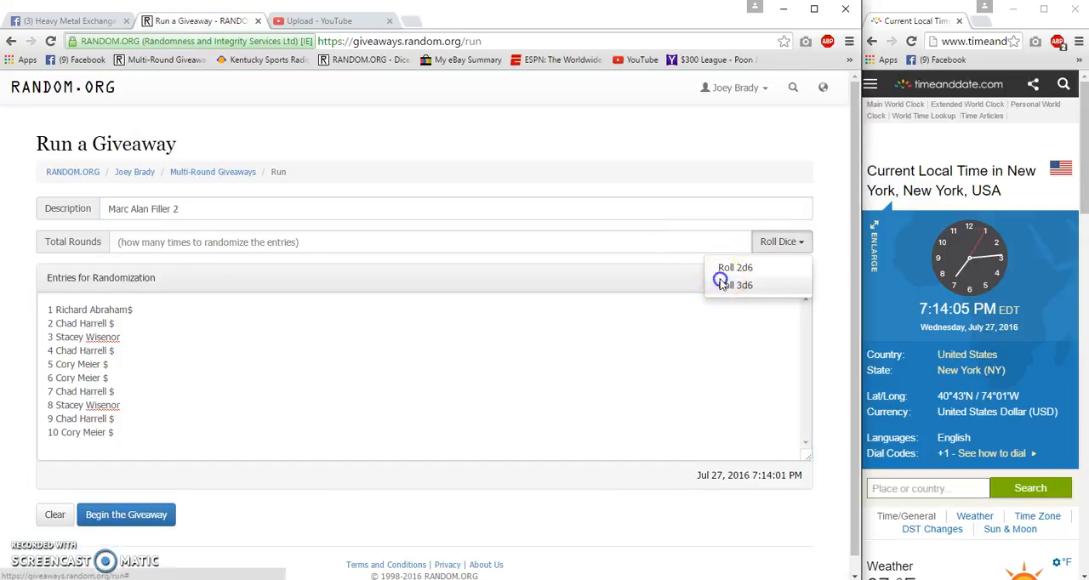
left_click(735, 267)
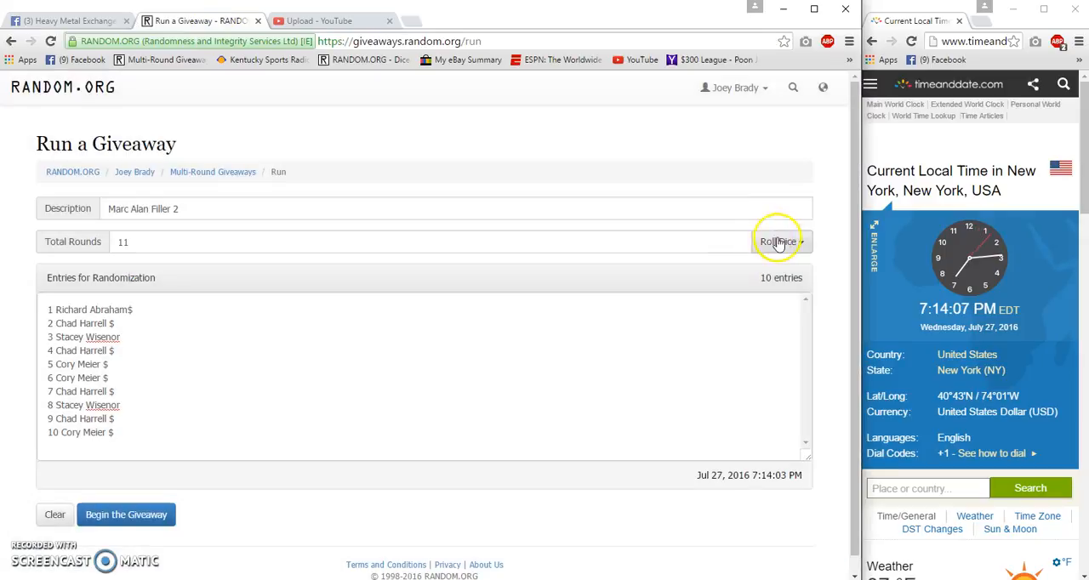
left_click(776, 242)
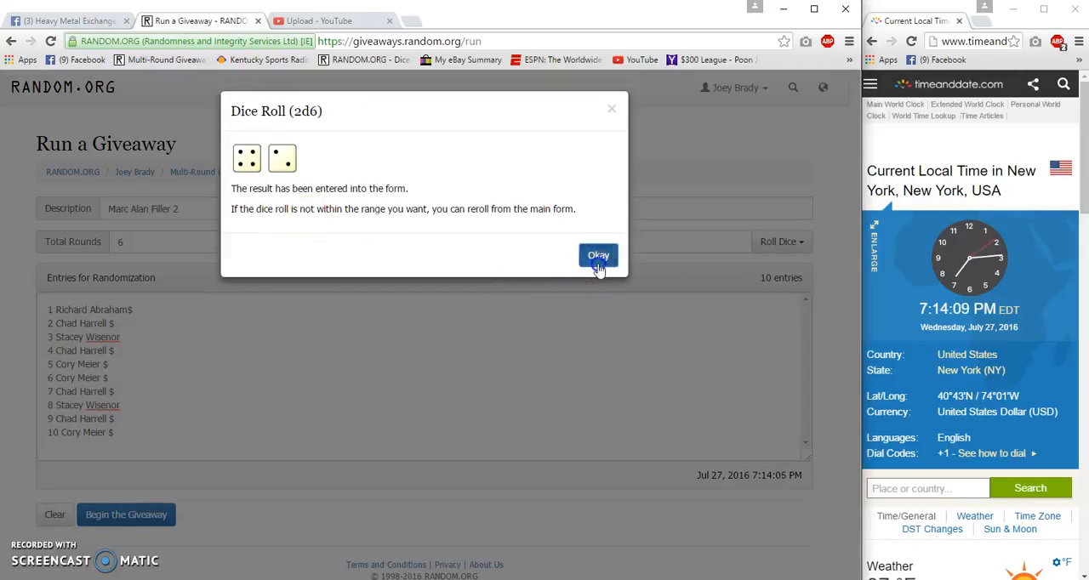
left_click(599, 255)
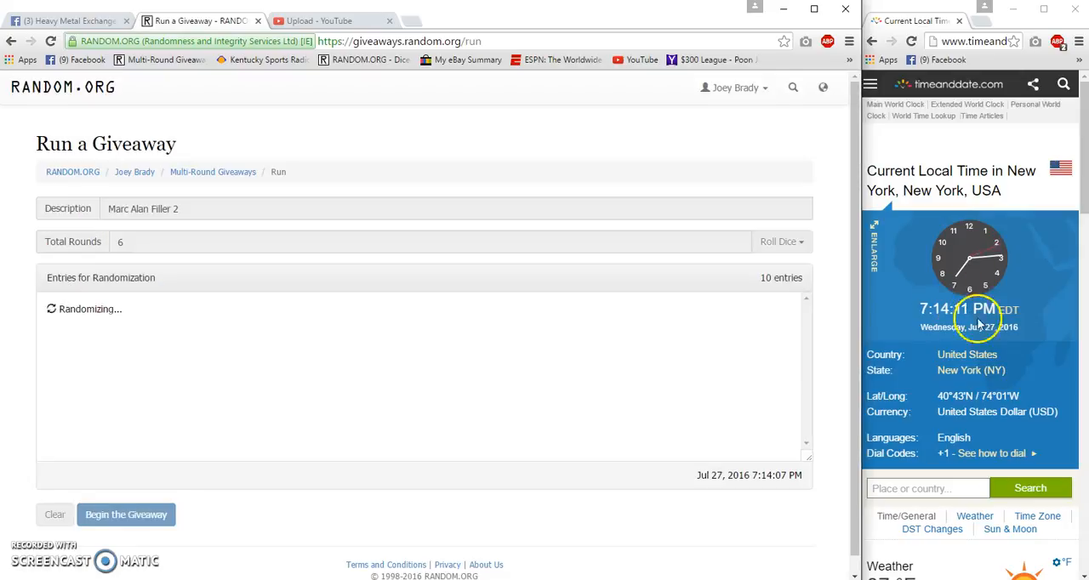
Advance the giveaway through rounds 1, 2 and 3 of 6.
left_click(125, 514)
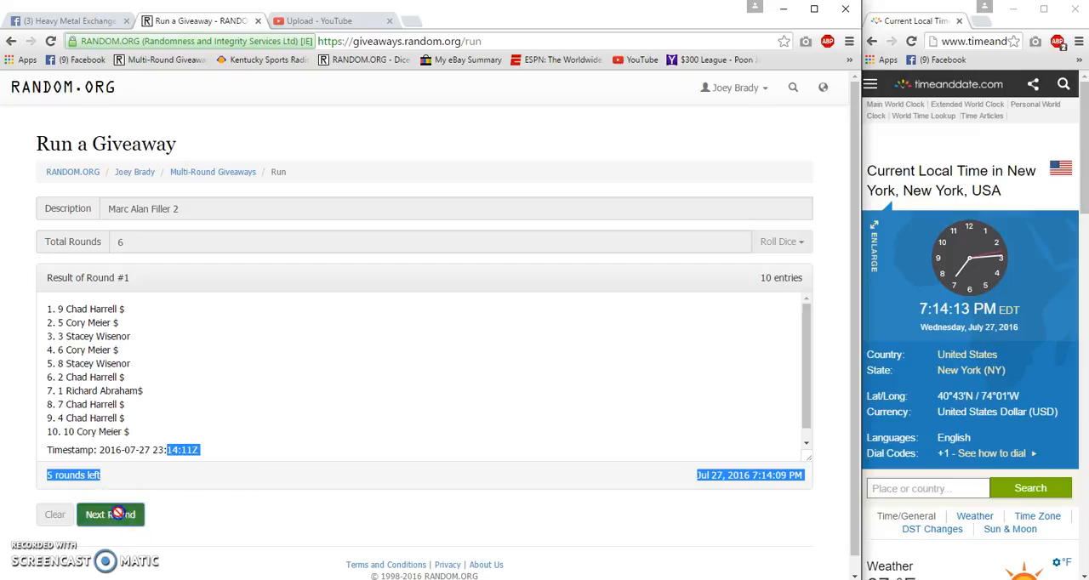
left_click(109, 513)
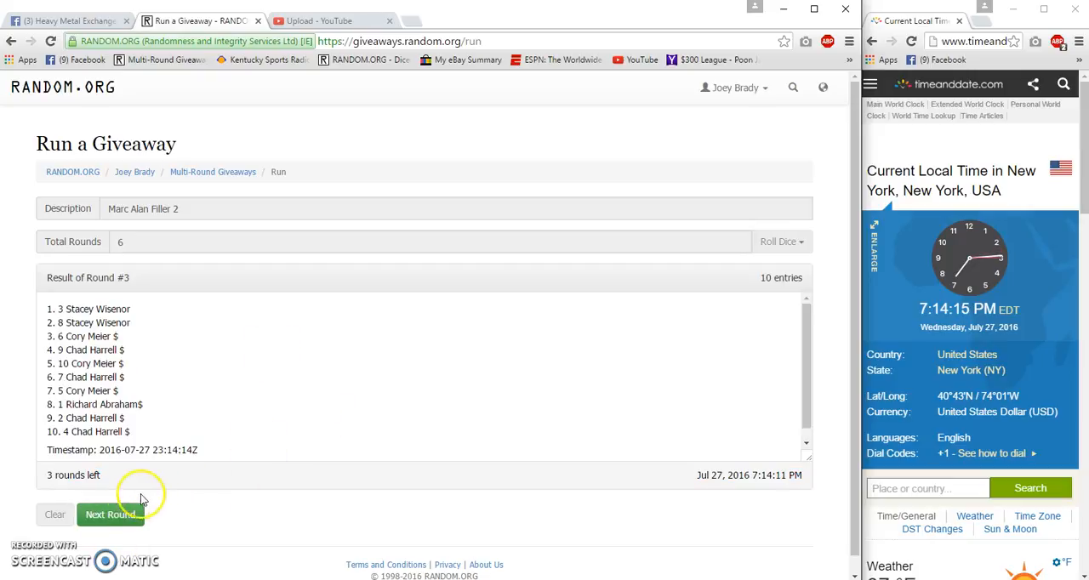
left_click(109, 514)
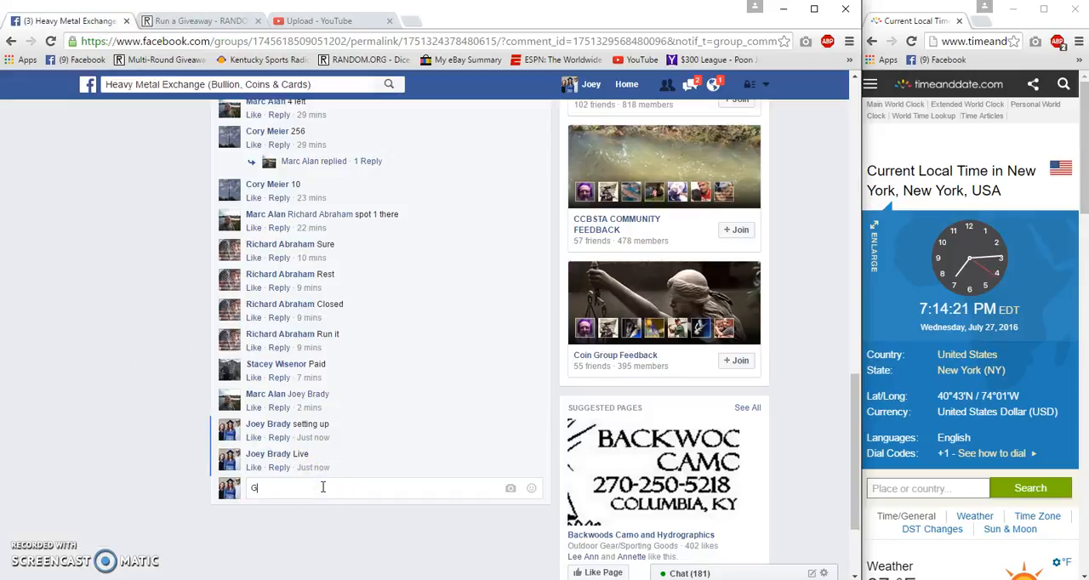
Post a 'Good Luck Final Roll' comment on the filler thread.
type("ood Luck Fin")
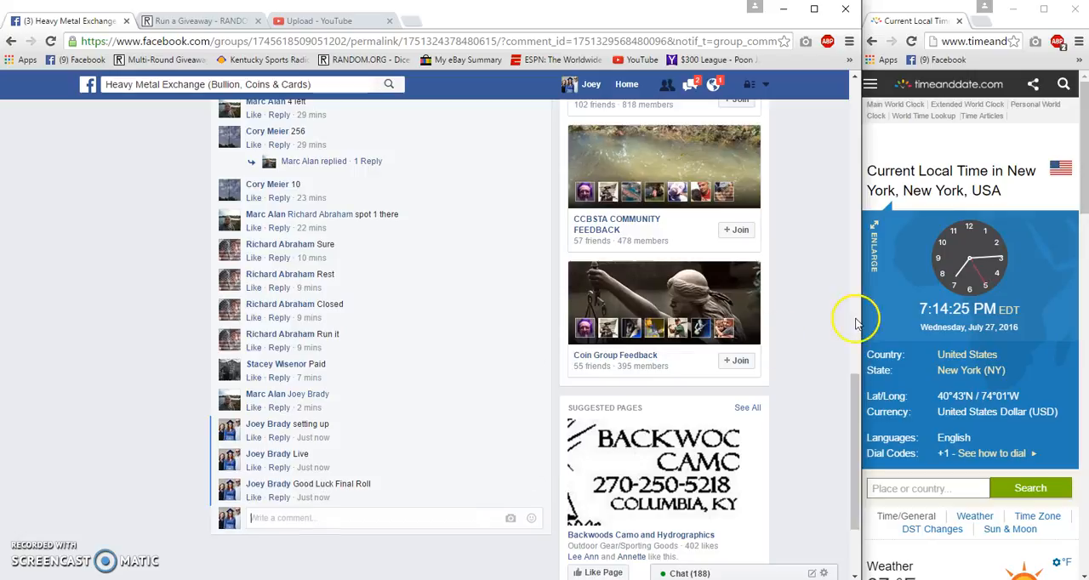
mouse_move(314, 501)
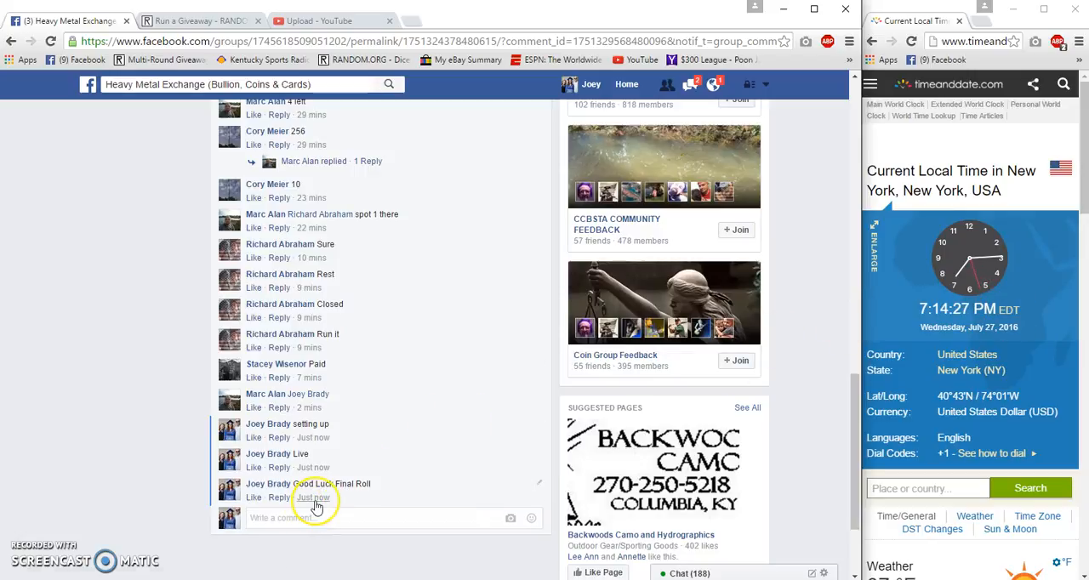
Run the final round so the six-round verification page shows the winners.
left_click(198, 21)
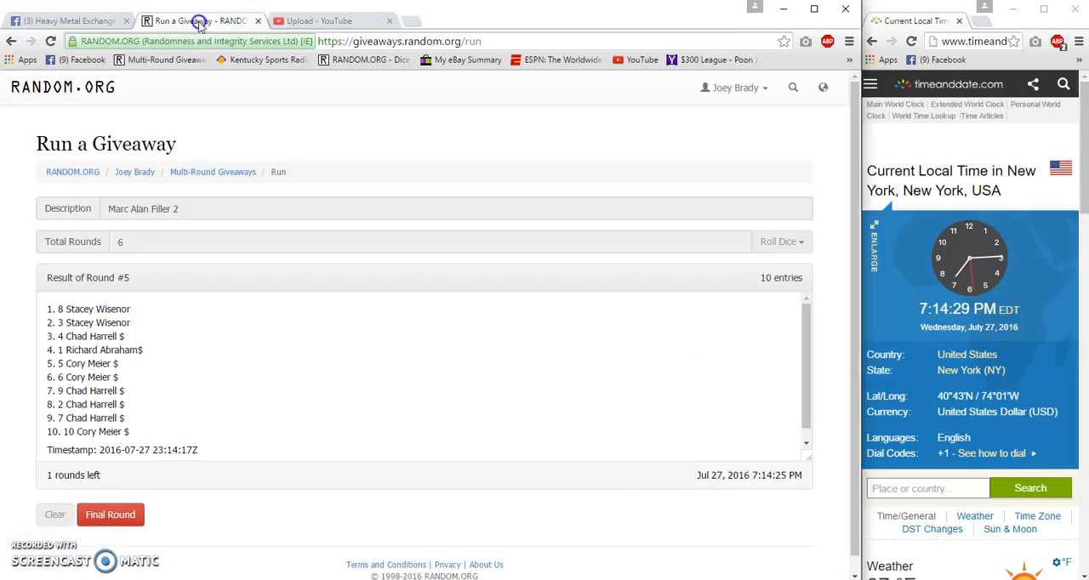
left_click(109, 514)
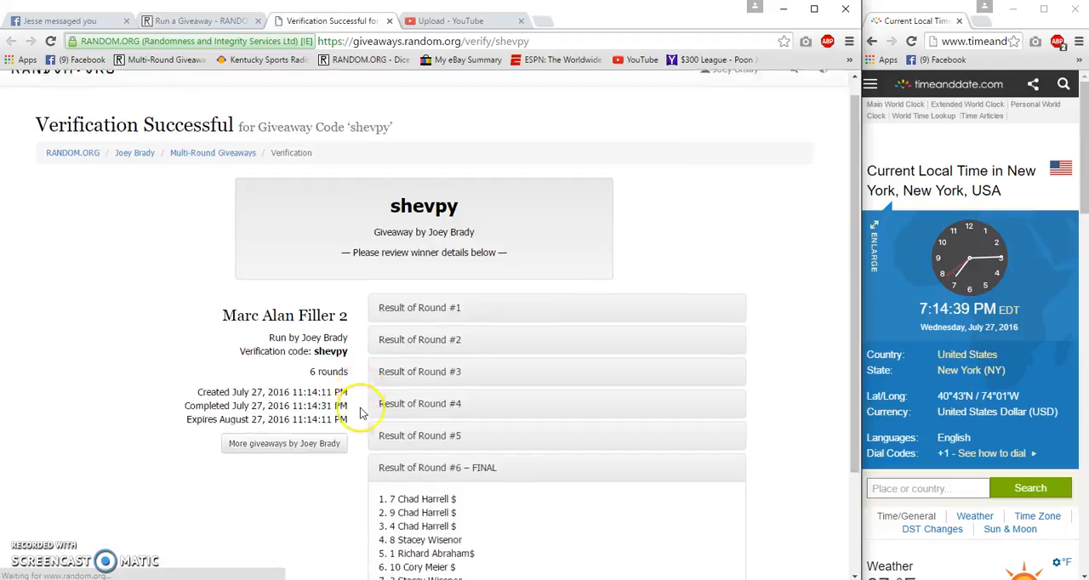
scroll("down", 3)
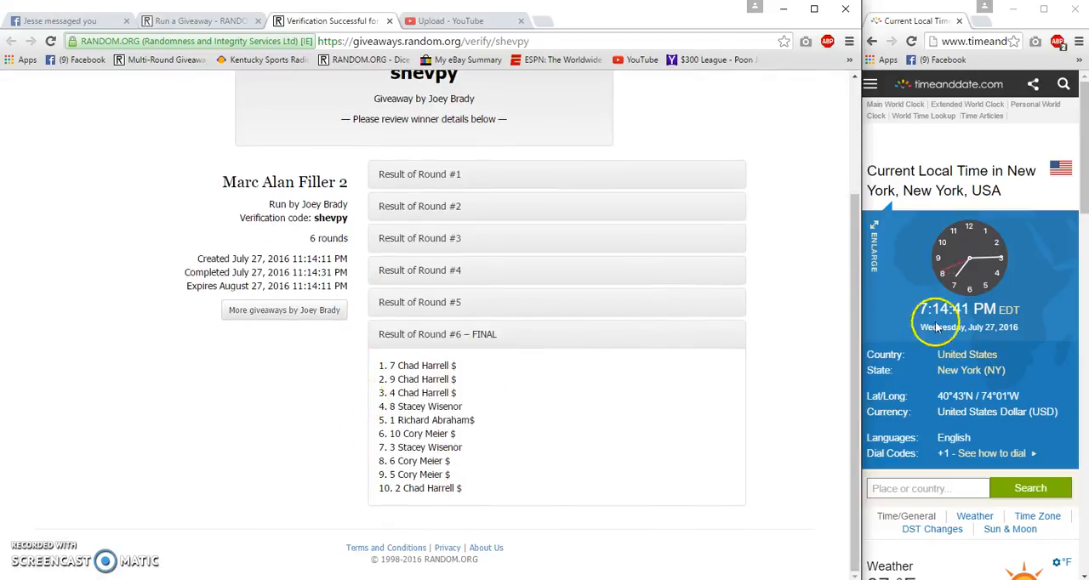
Return to the Facebook thread and close the chat window covering it.
left_click(64, 21)
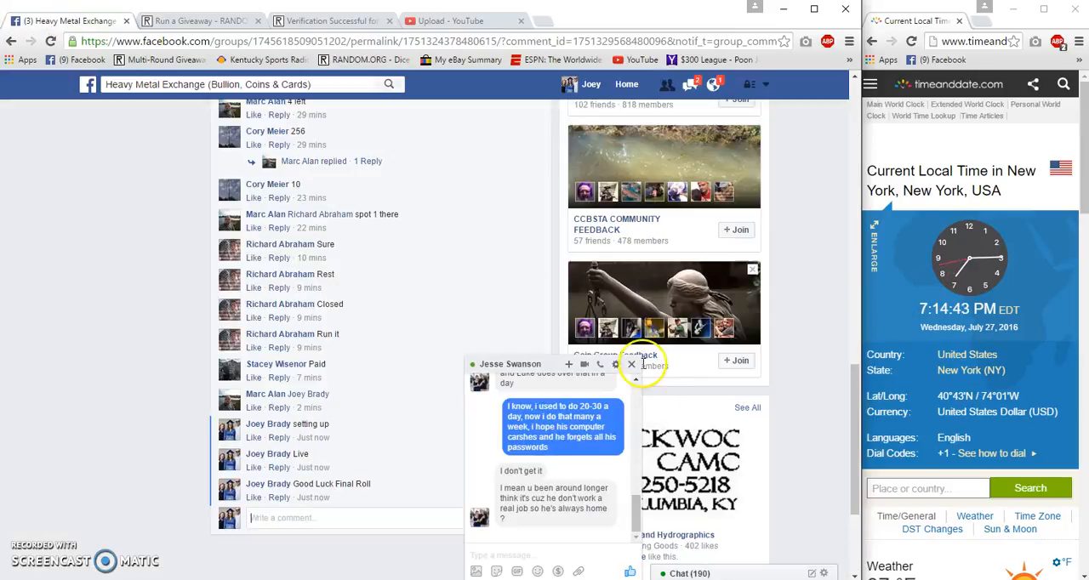
left_click(632, 364)
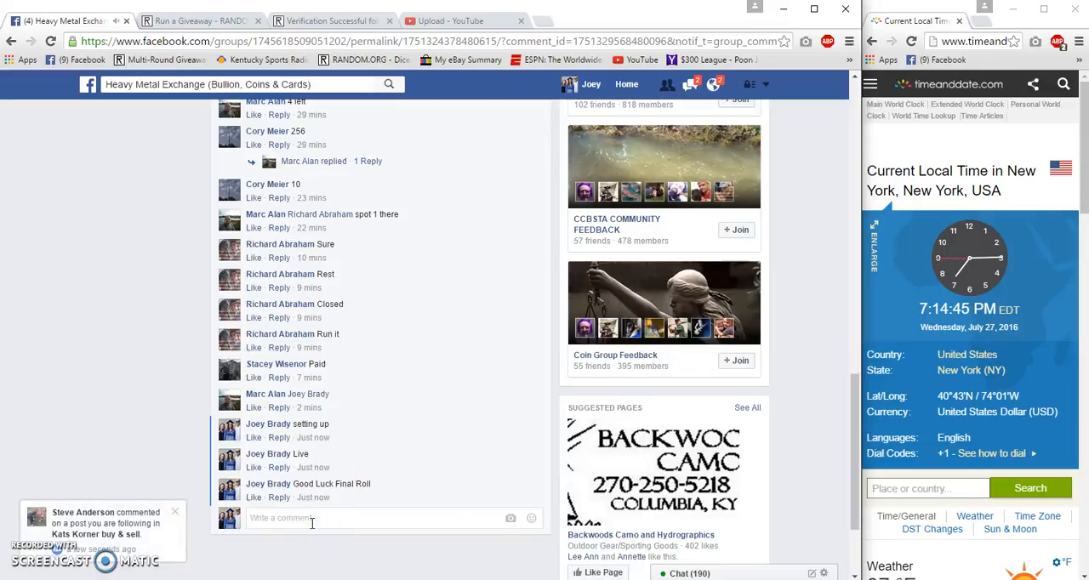